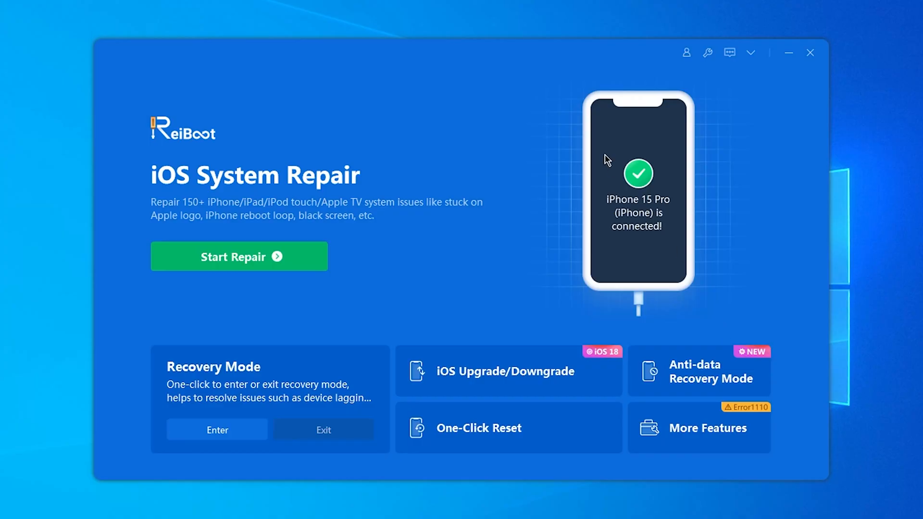
mouse_move(537, 288)
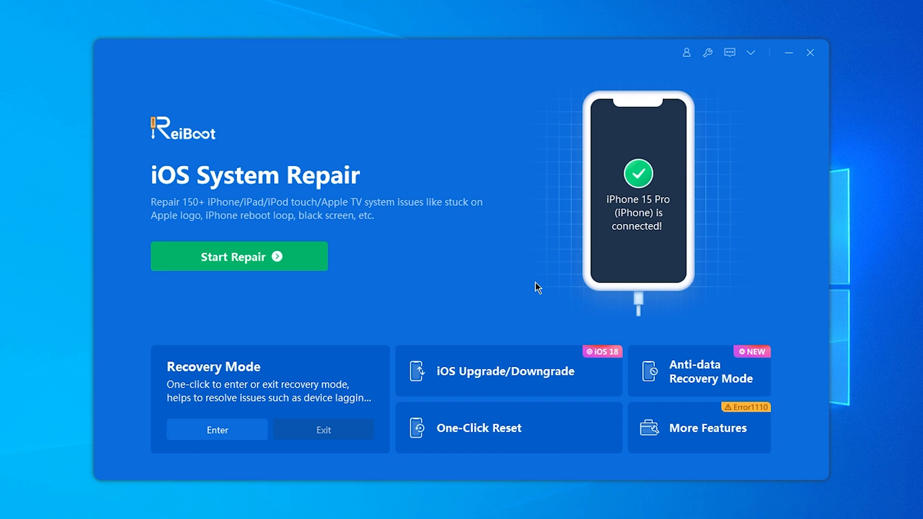
Enter ReiBoot's iOS Upgrade/Downgrade feature for the connected iPhone 15 Pro
click(508, 372)
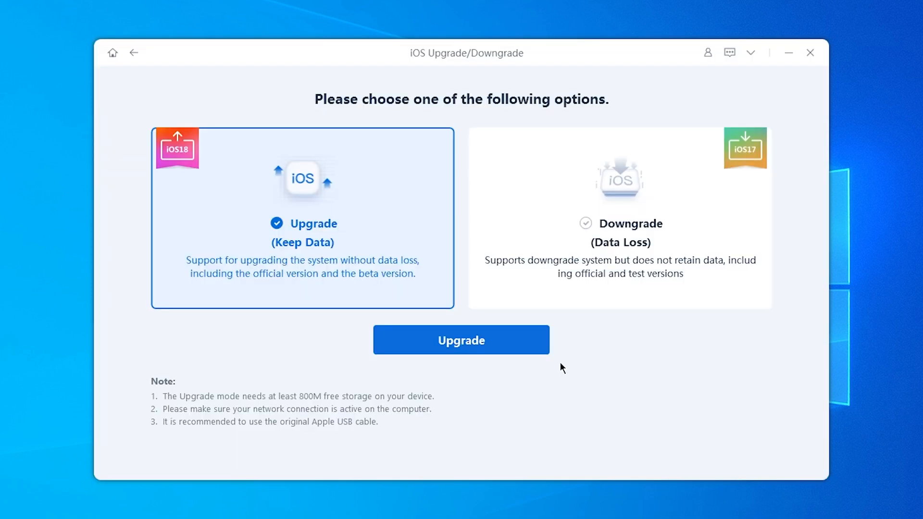
mouse_move(322, 232)
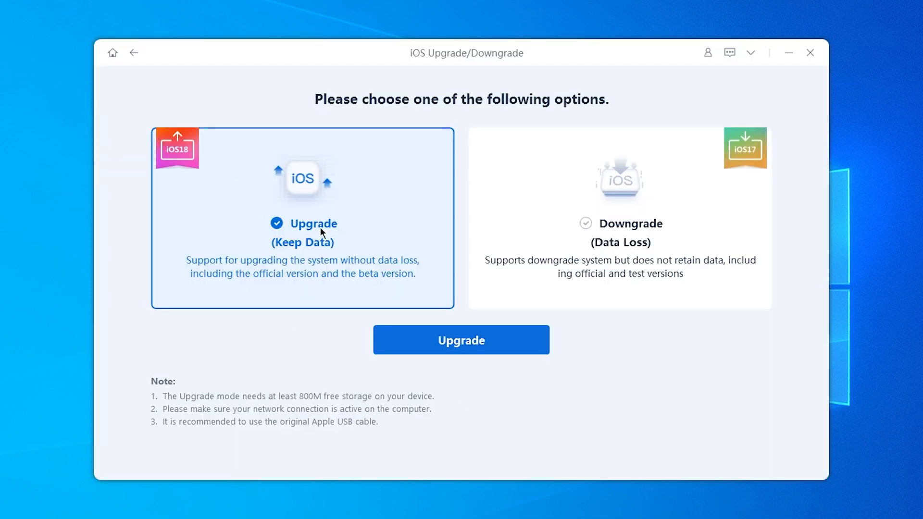
mouse_move(717, 254)
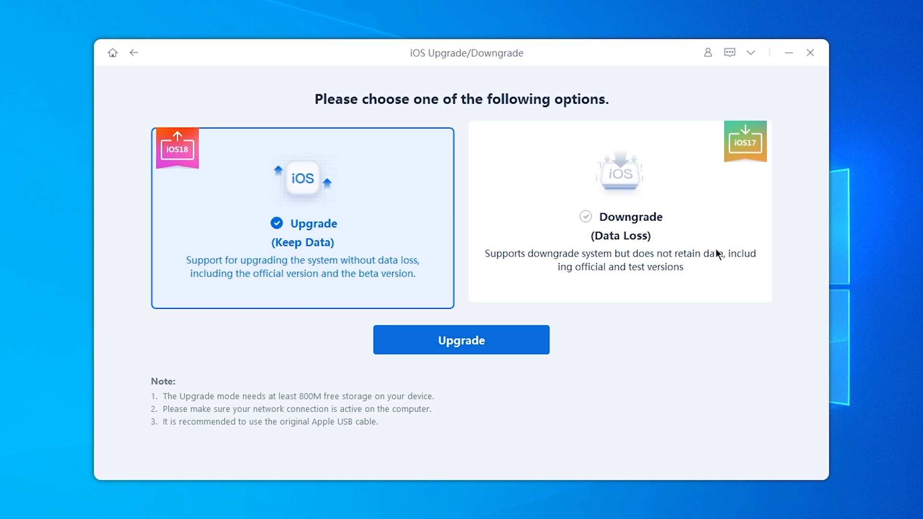
Choose the Upgrade (keep data) path over Downgrade and proceed to firmware download
click(620, 211)
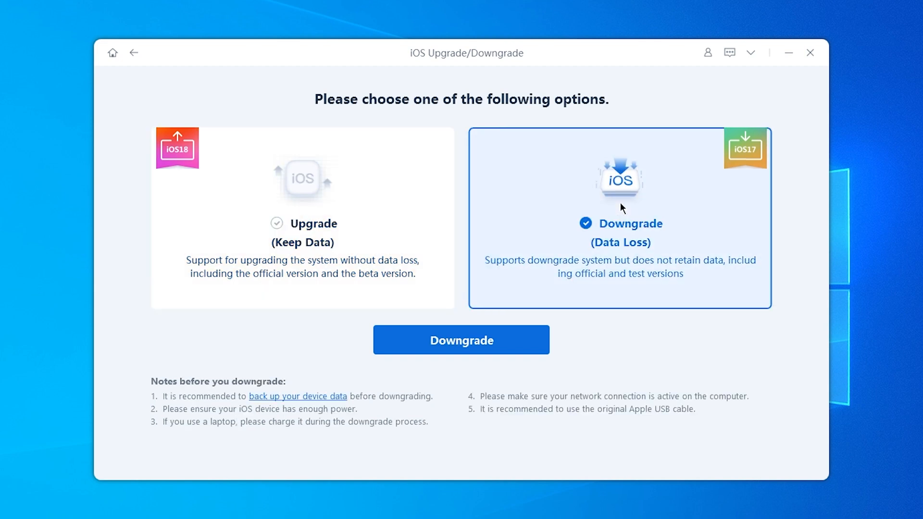
mouse_move(676, 282)
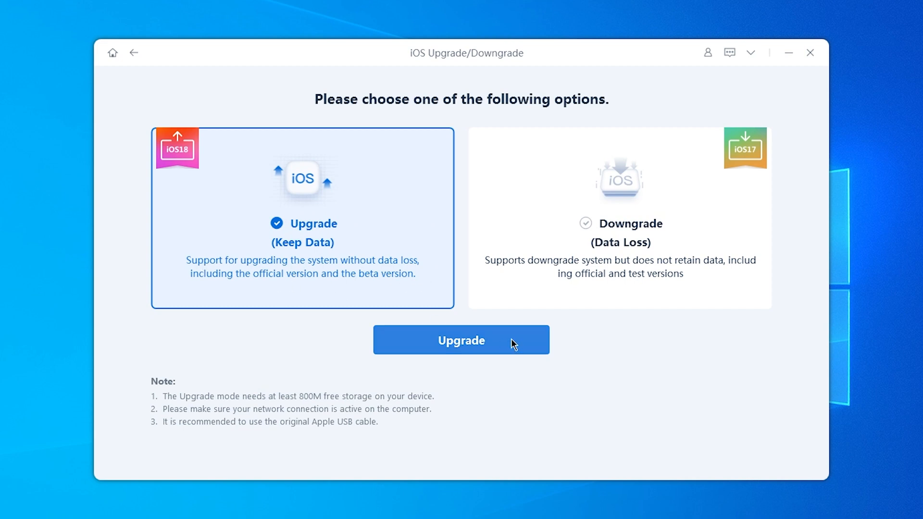
click(461, 340)
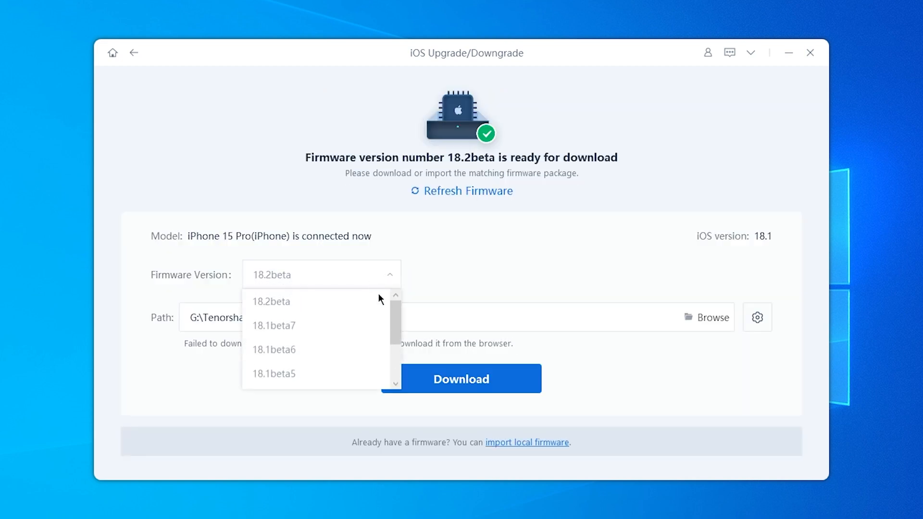
Browse the Firmware Version list to get the iOS 18.1 package downloaded and ready
scroll(down, 3)
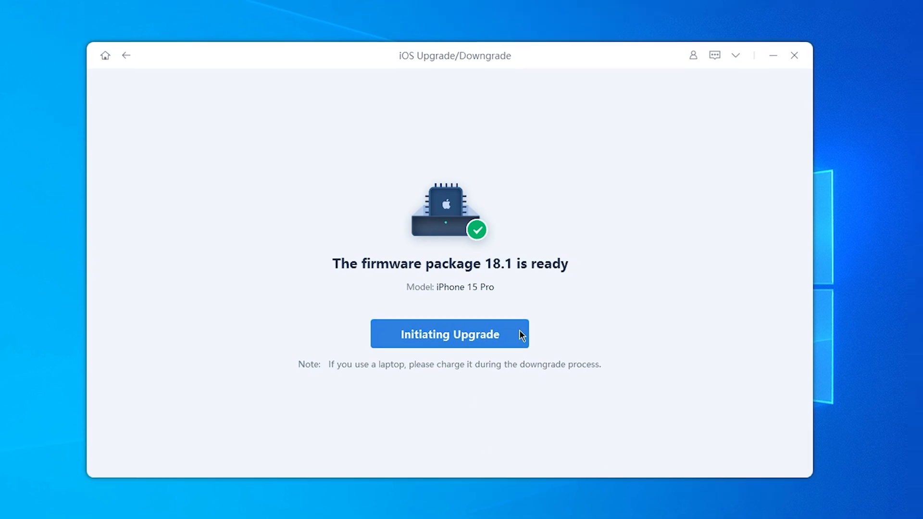
Initiate the iOS 18.1 upgrade on the iPhone, then browse the beta firmware list again
click(449, 334)
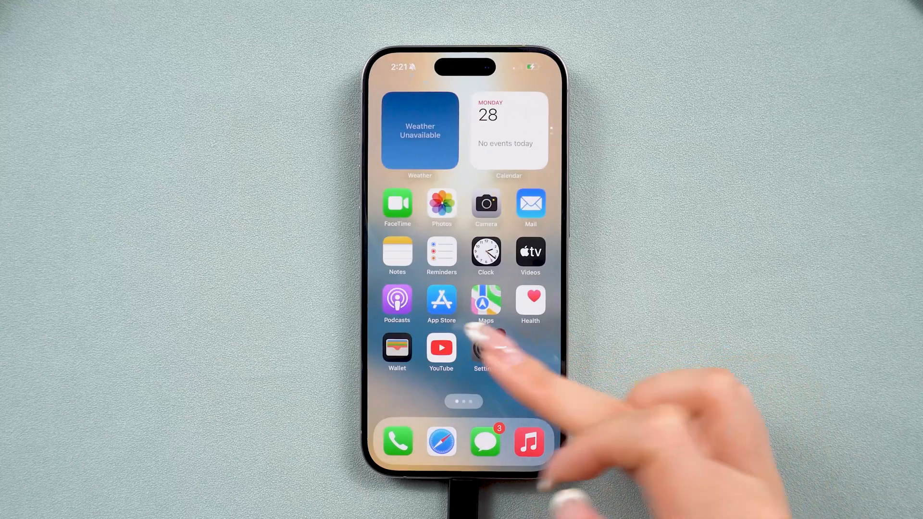
click(482, 353)
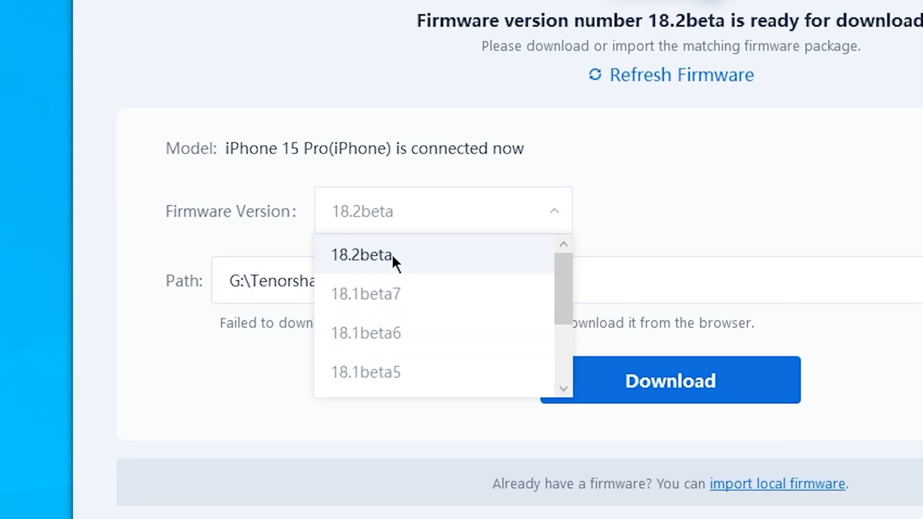
scroll(down, 3)
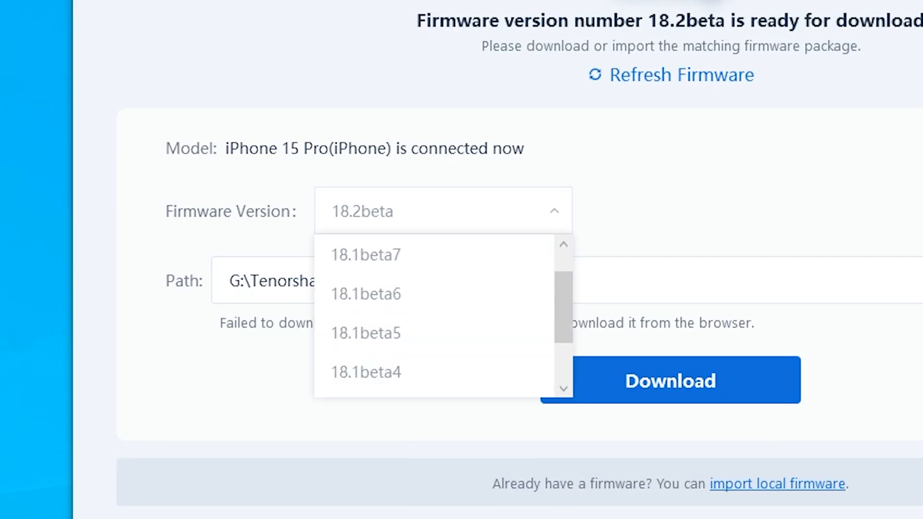